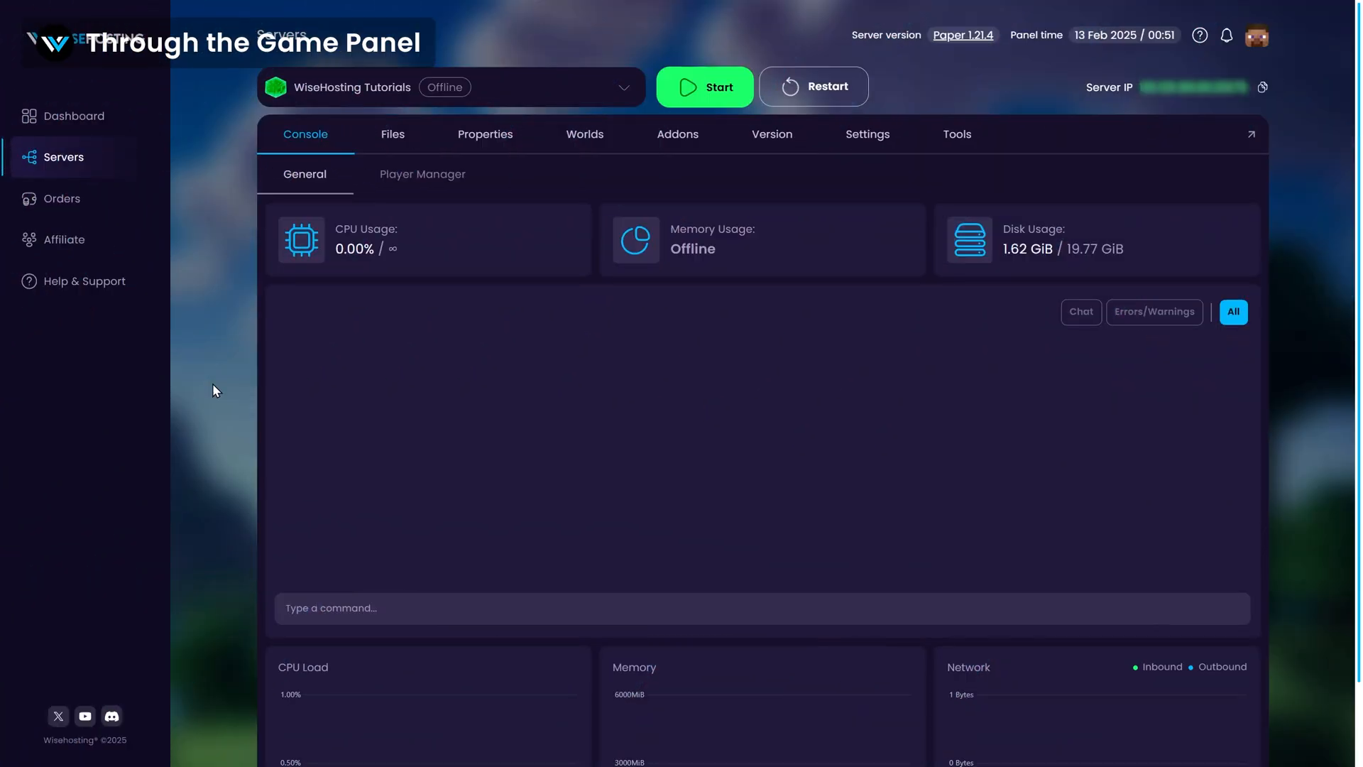
pyautogui.moveTo(526, 270)
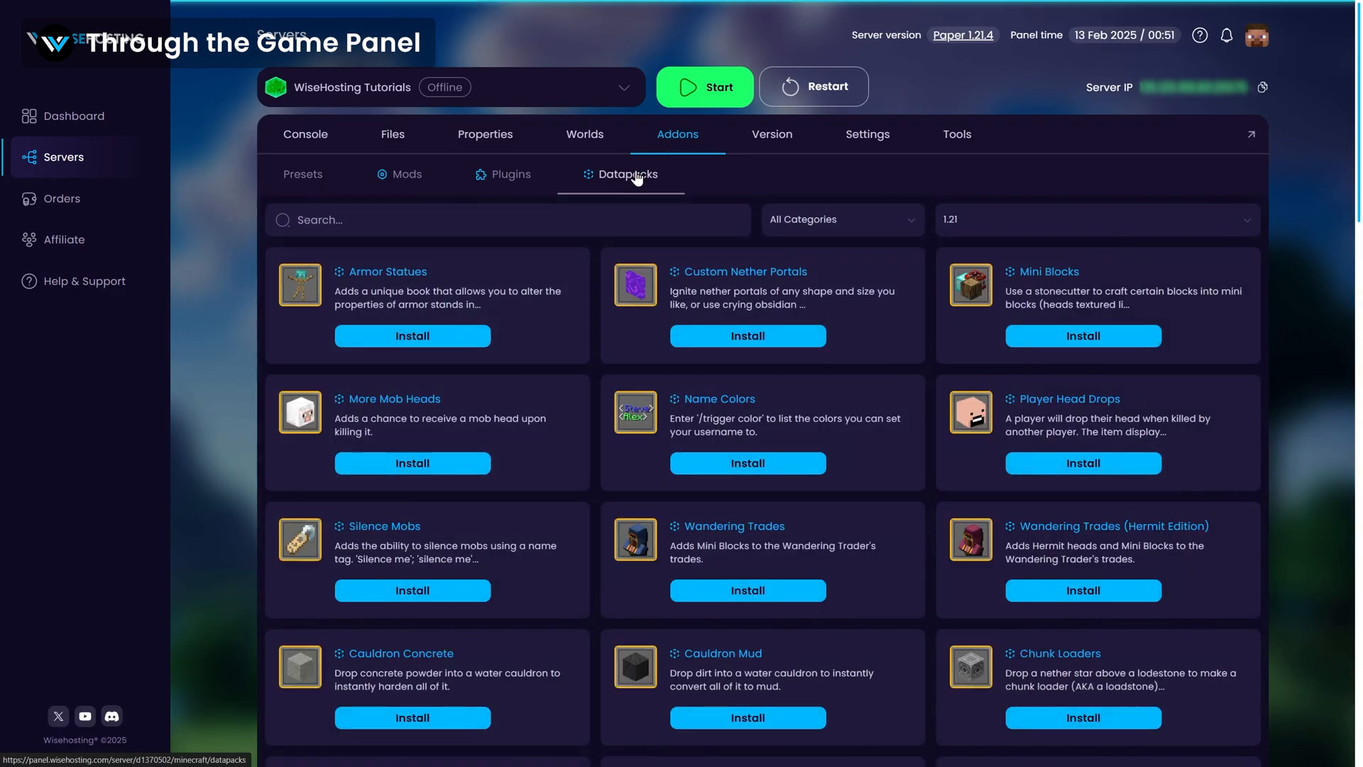
# Install two datapacks from the Addons catalogue, including More Mob Heads.
pyautogui.click(1098, 219)
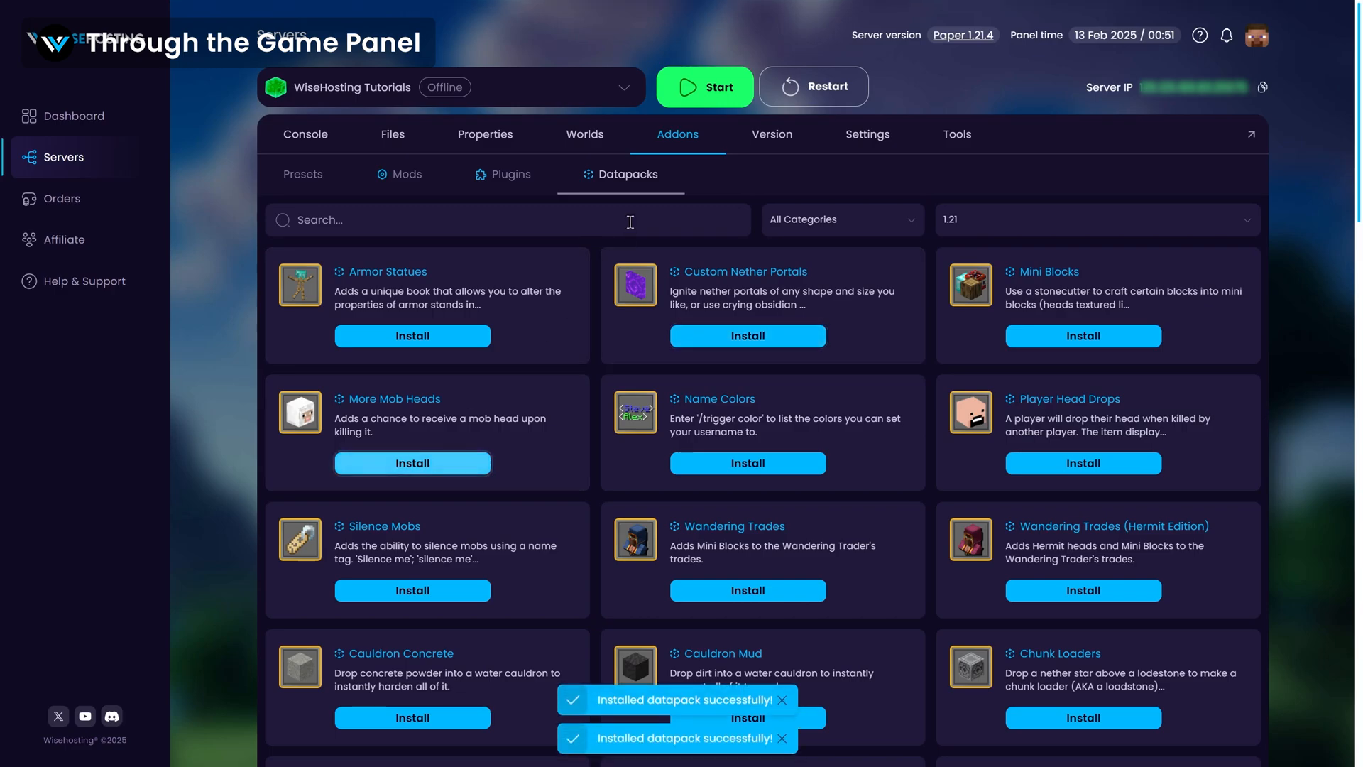
pyautogui.click(704, 87)
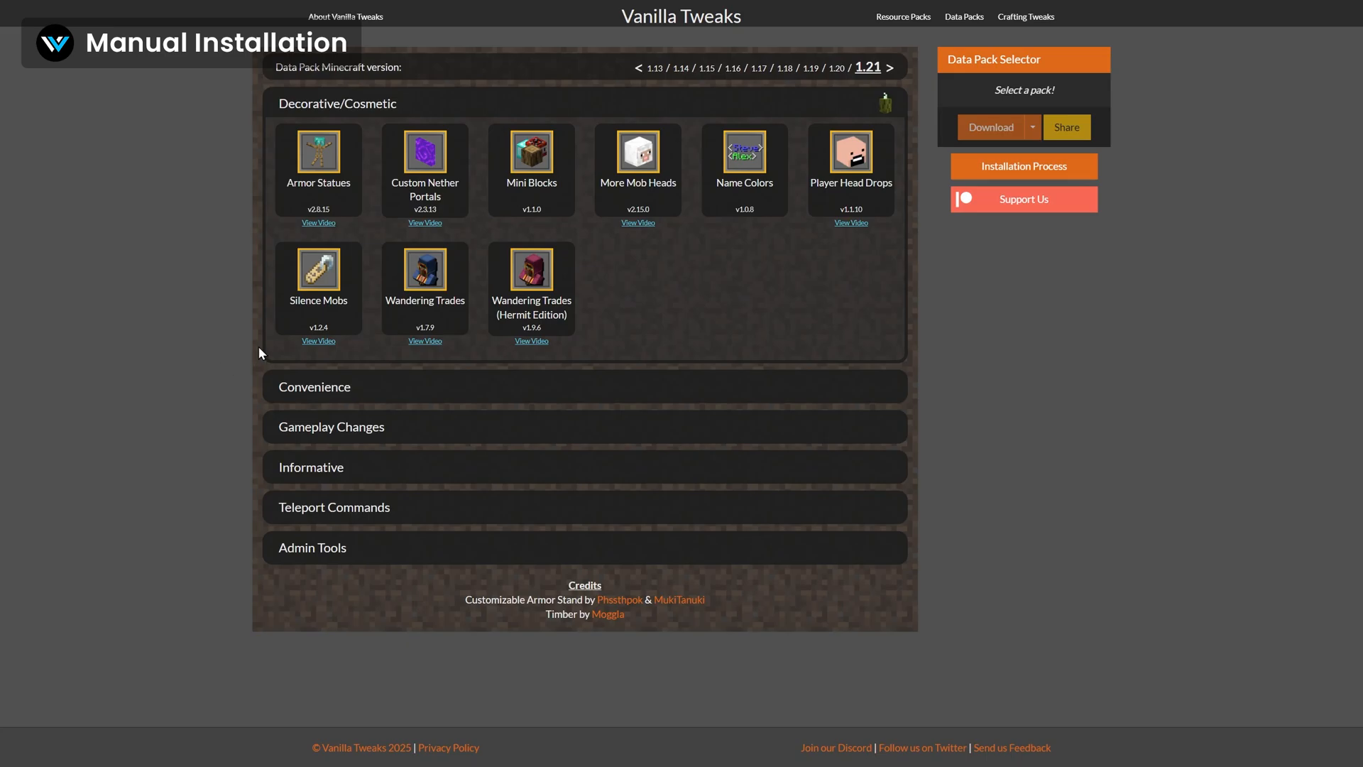
# Select a Decorative/Cosmetic datapack for Minecraft 1.21 on Vanilla Tweaks.
pyautogui.click(637, 169)
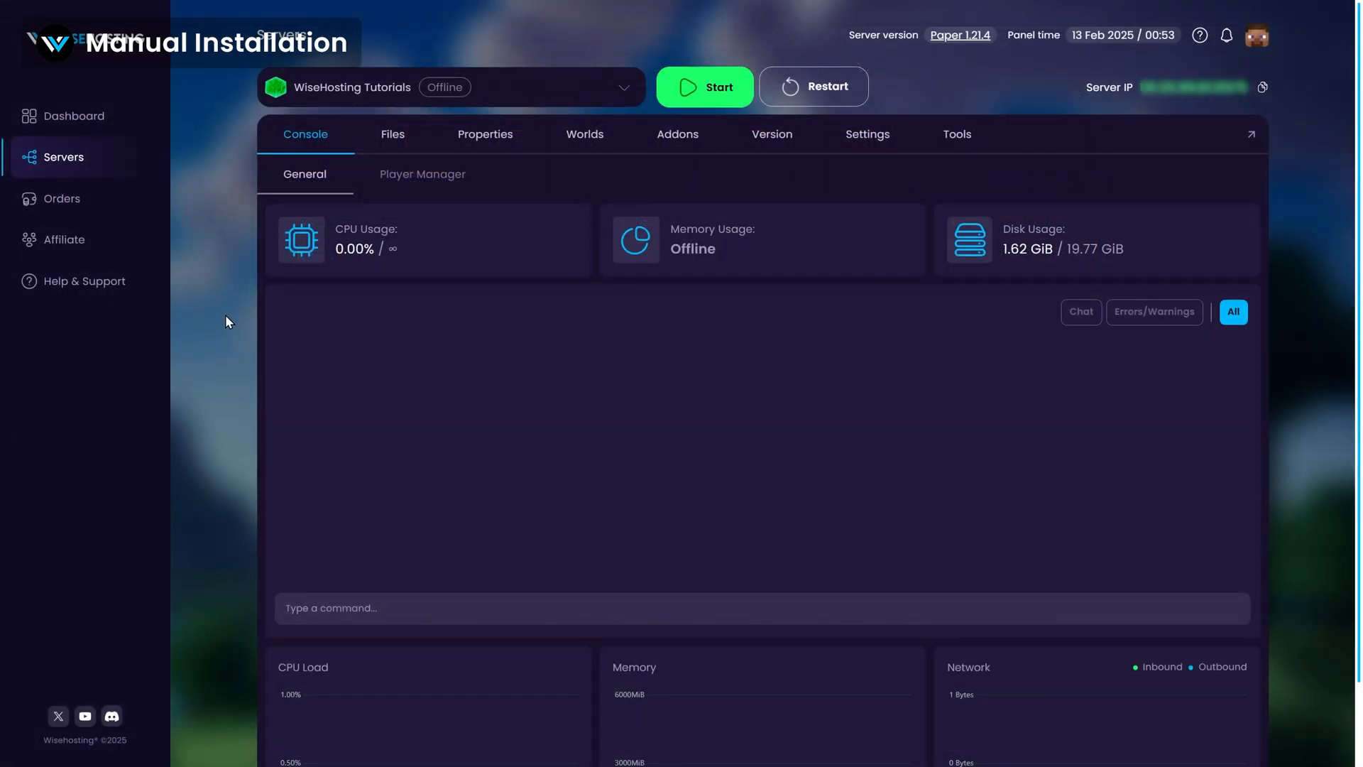
# Upload the VanillaTweaks zip into the world/datapacks folder via Files.
pyautogui.click(392, 133)
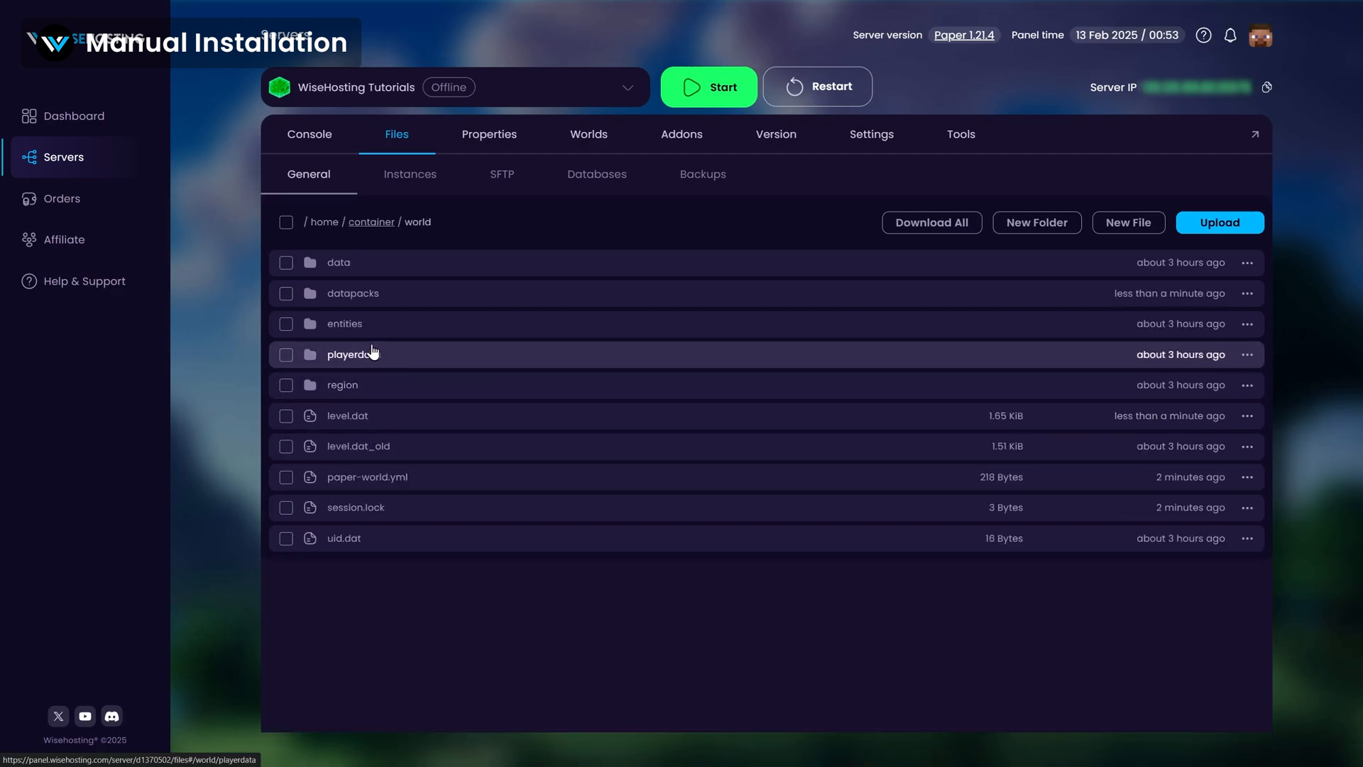
pyautogui.click(352, 292)
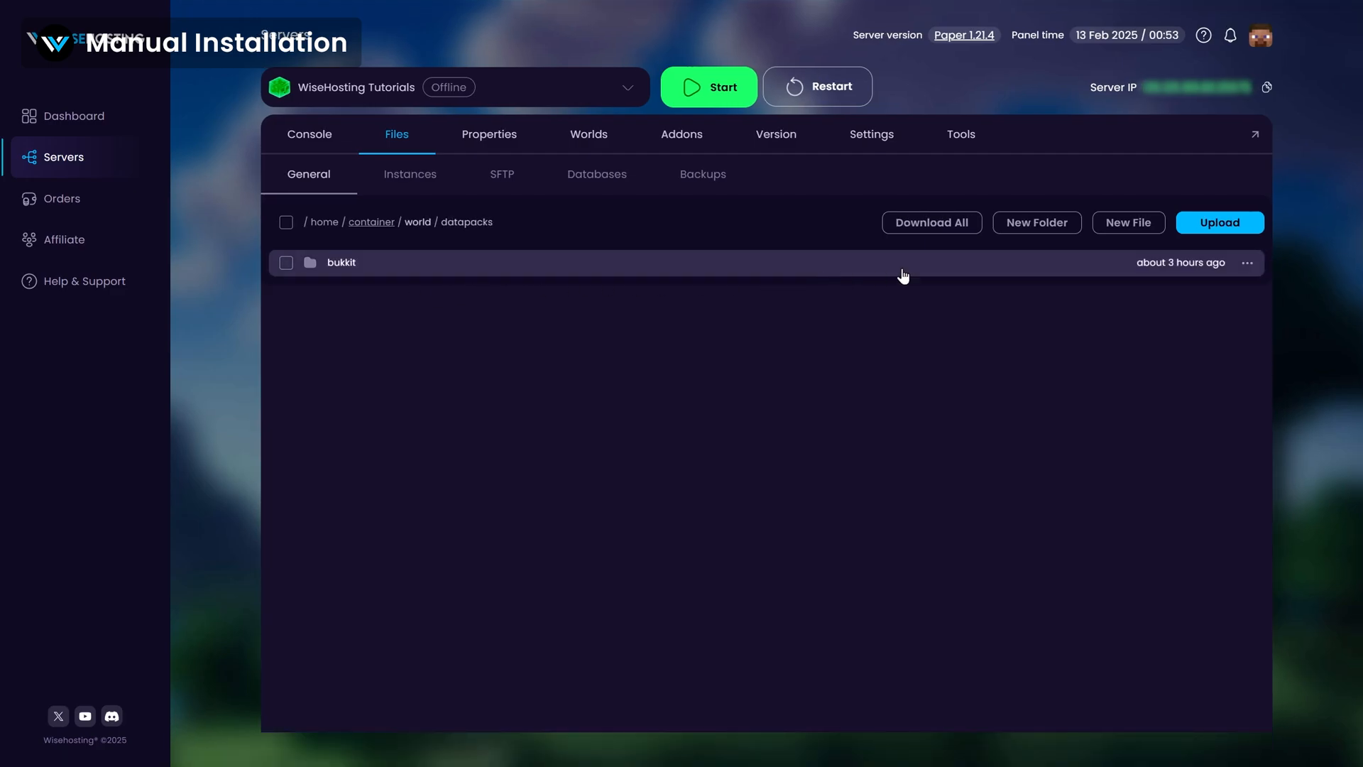
pyautogui.moveTo(1217, 261)
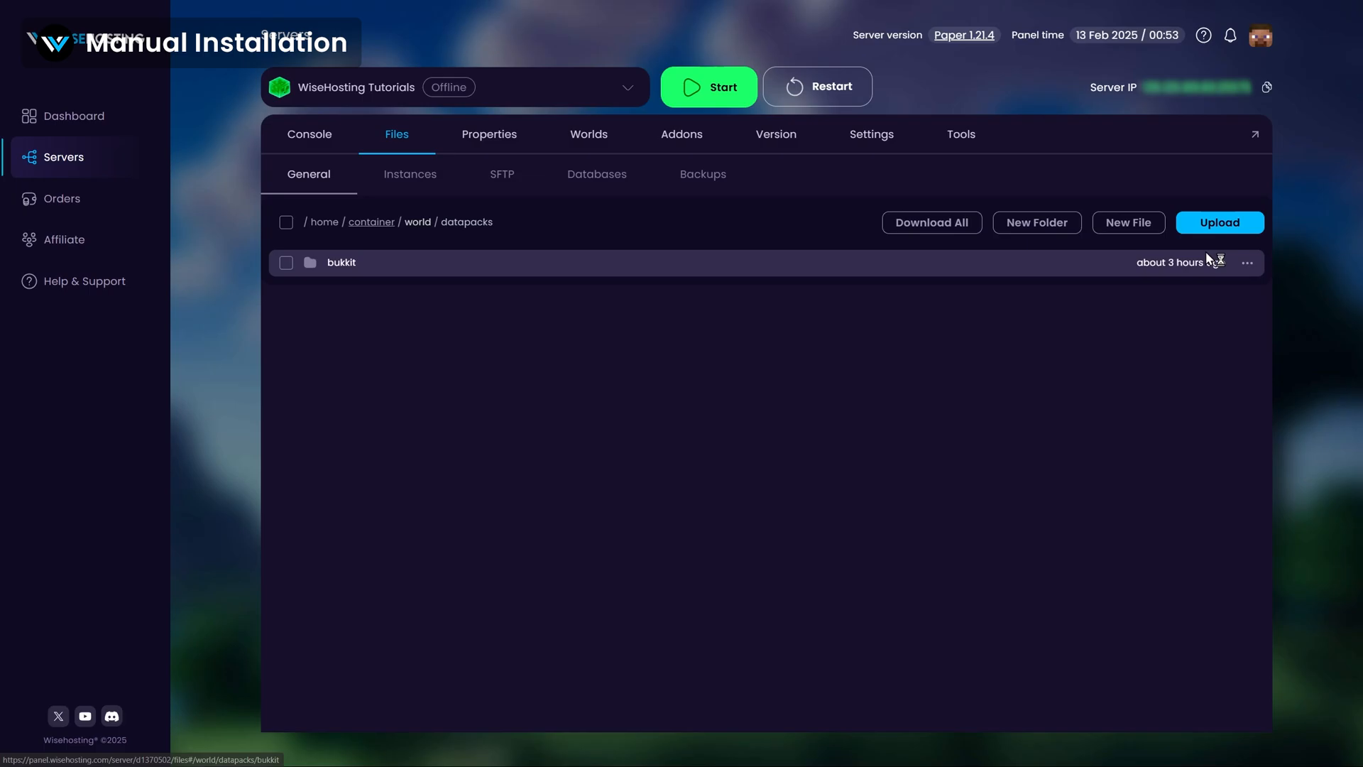
pyautogui.click(1218, 221)
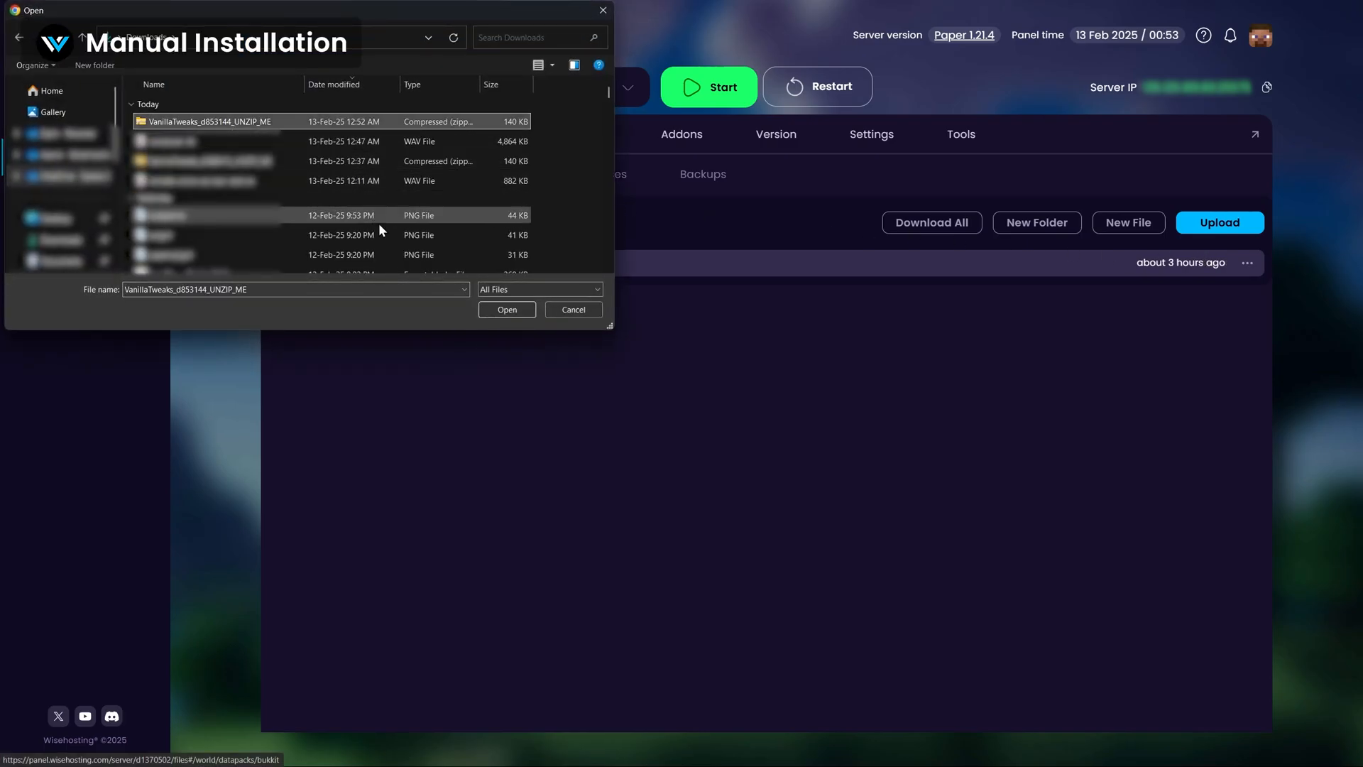
pyautogui.click(505, 310)
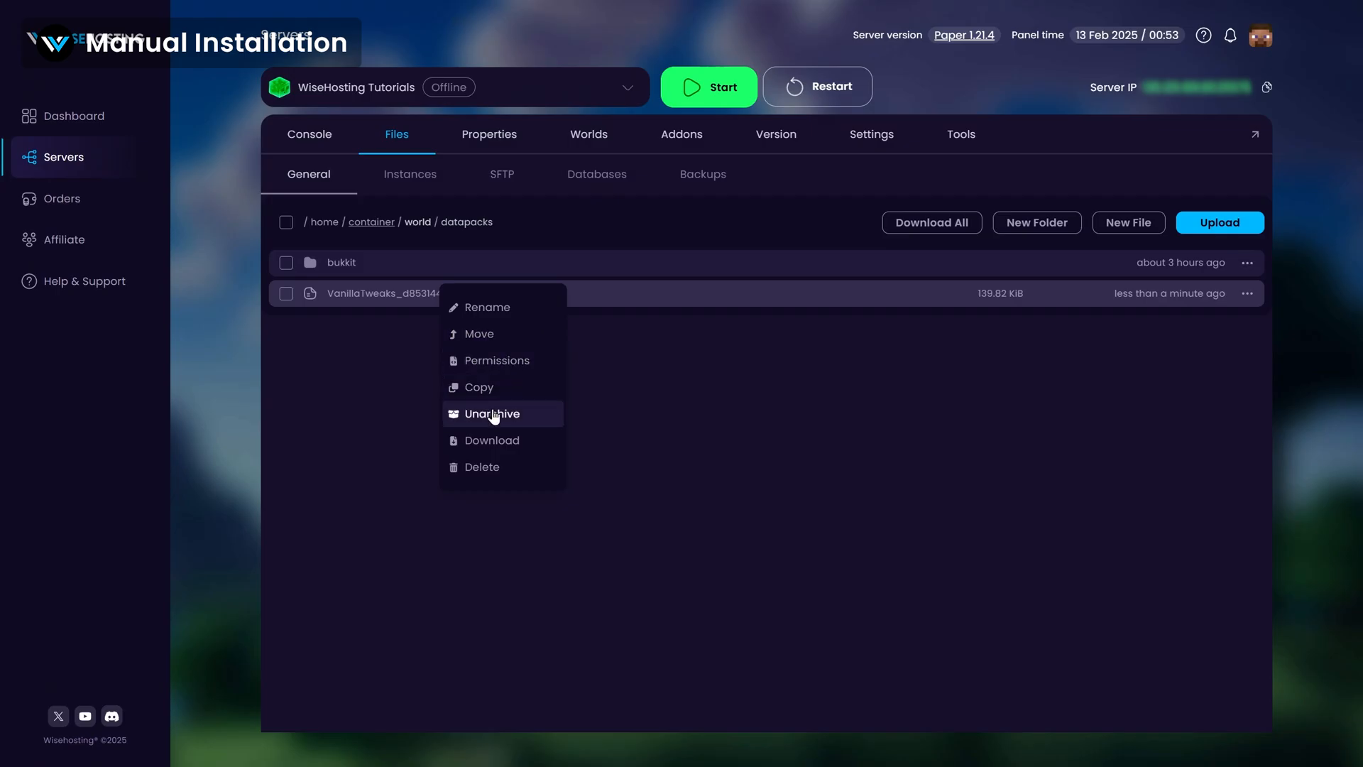
# Unarchive the VanillaTweaks zip into three datapack zips and delete the original archive.
pyautogui.click(493, 413)
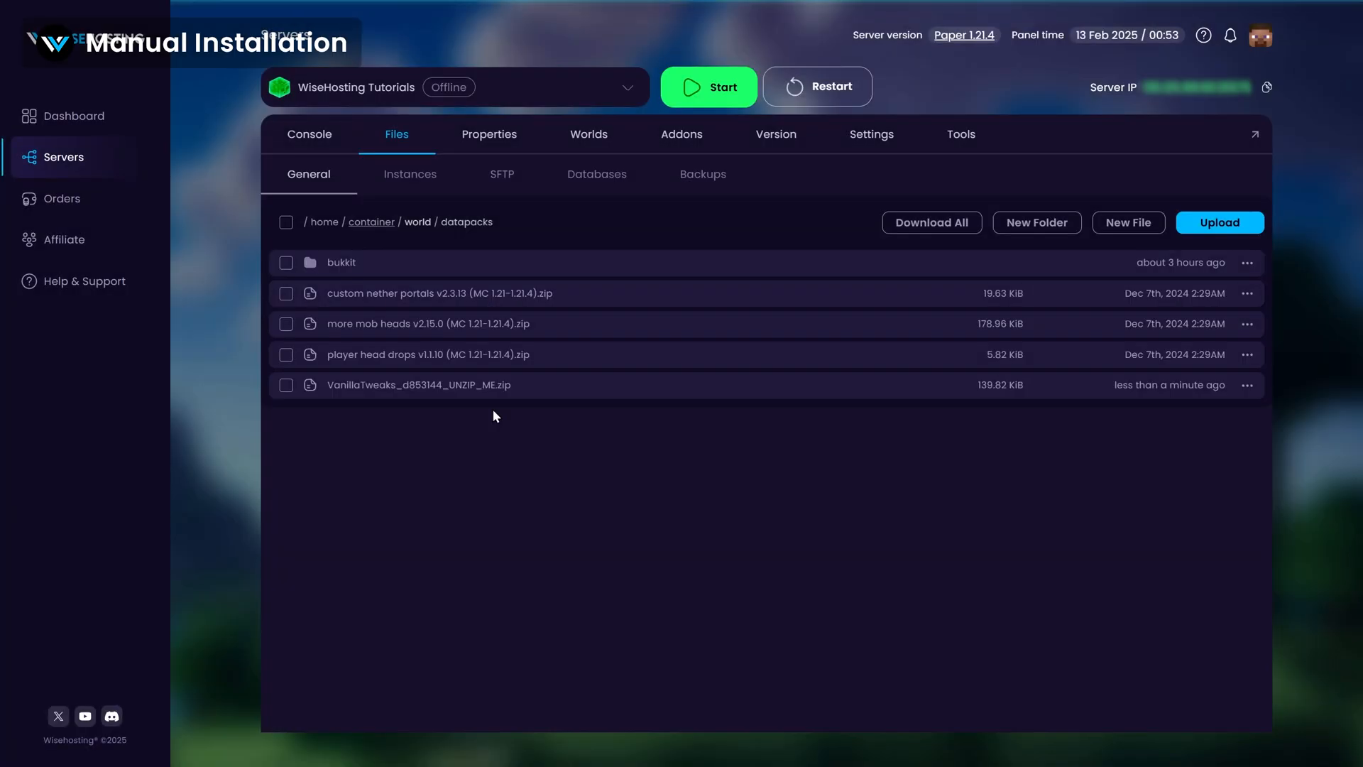
pyautogui.moveTo(363, 409)
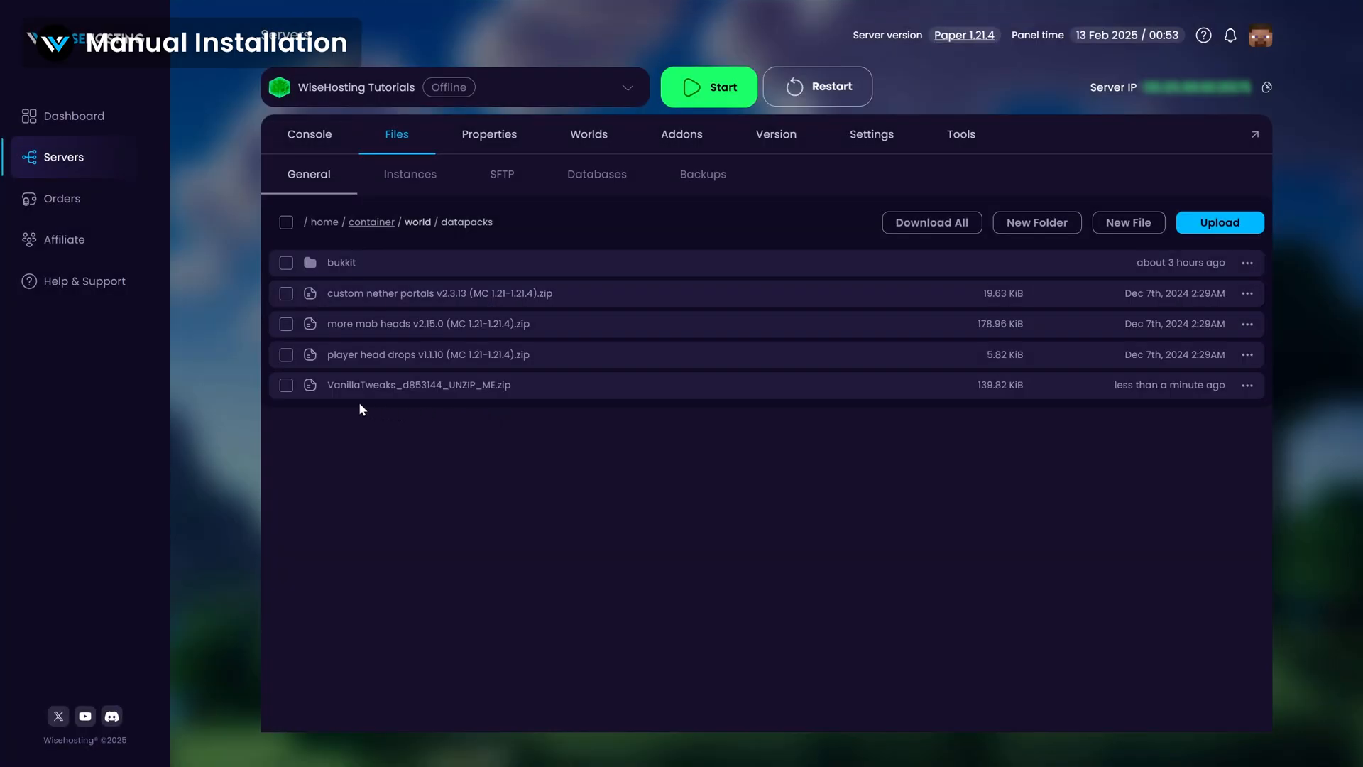
pyautogui.click(286, 385)
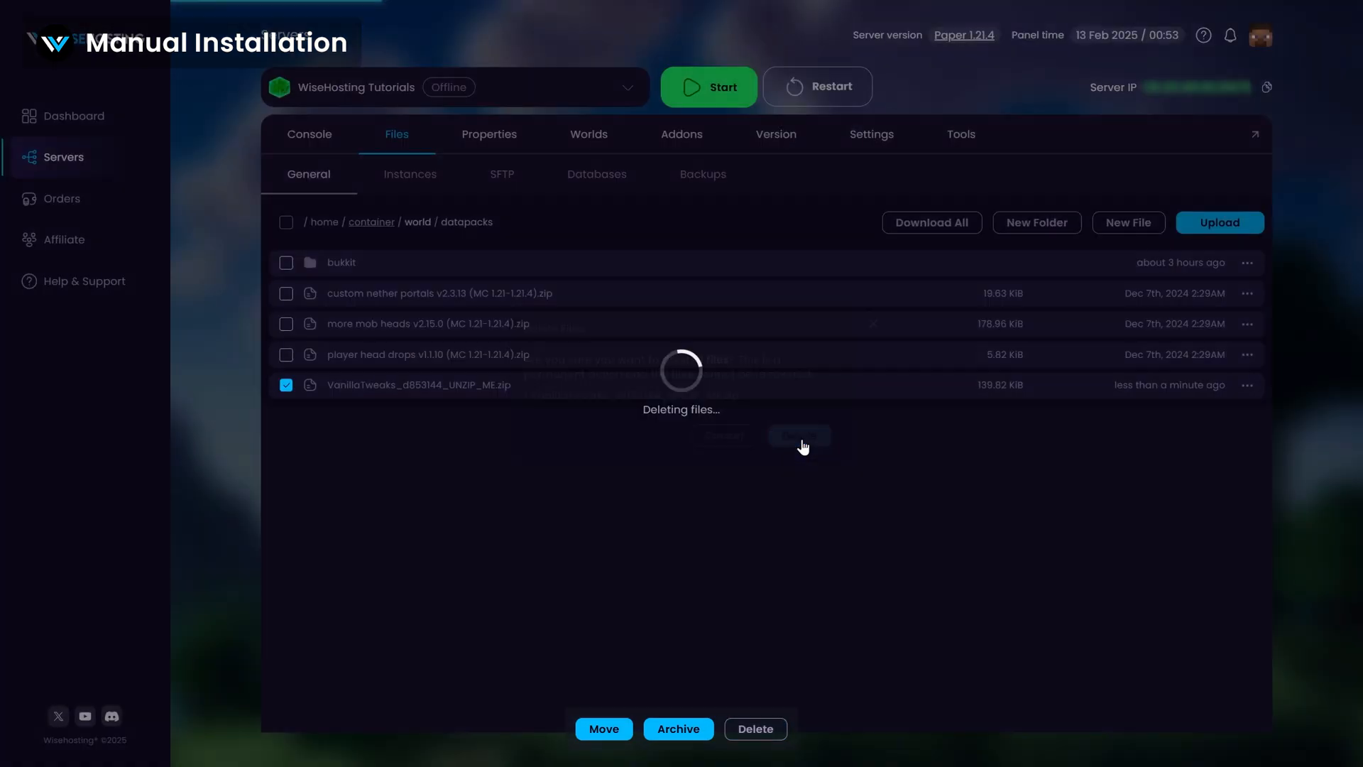
pyautogui.click(796, 435)
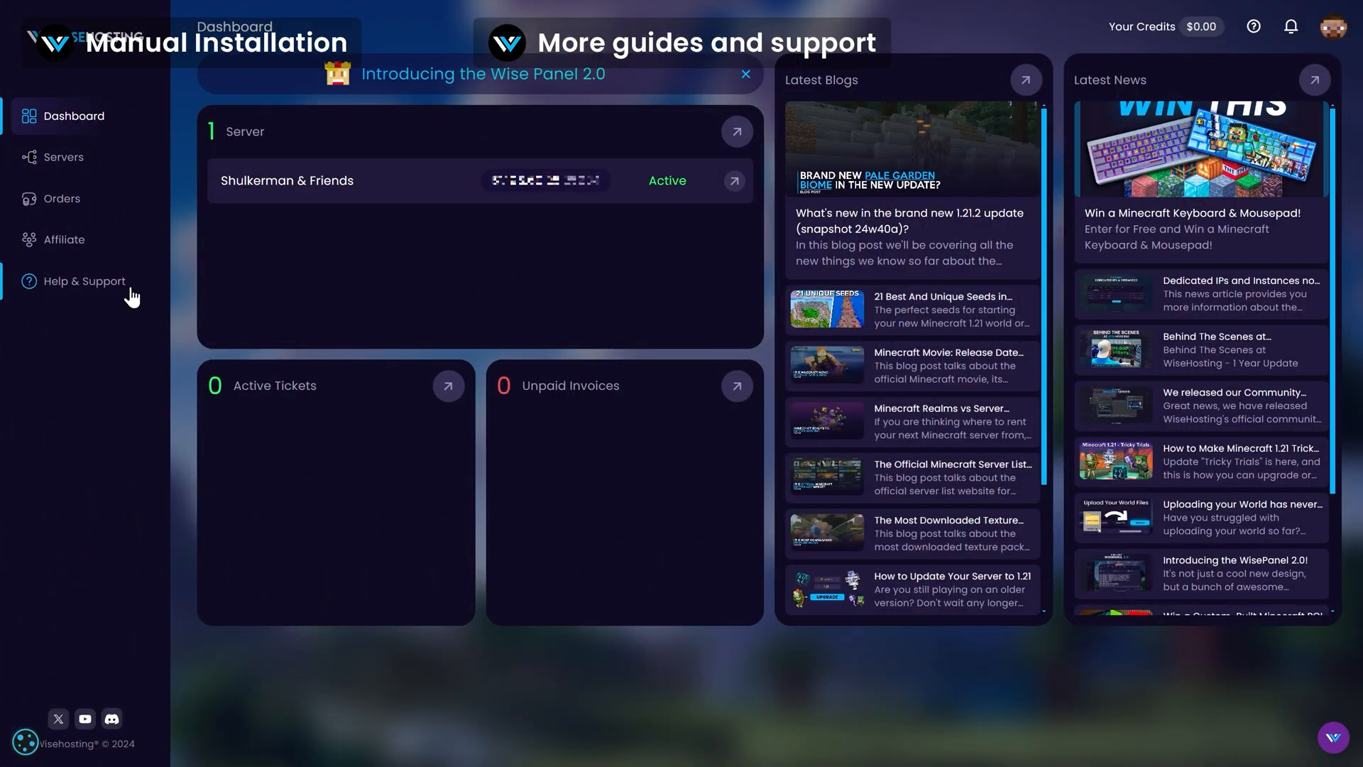
# View the empty Support Tickets list under Help & Support.
pyautogui.click(84, 281)
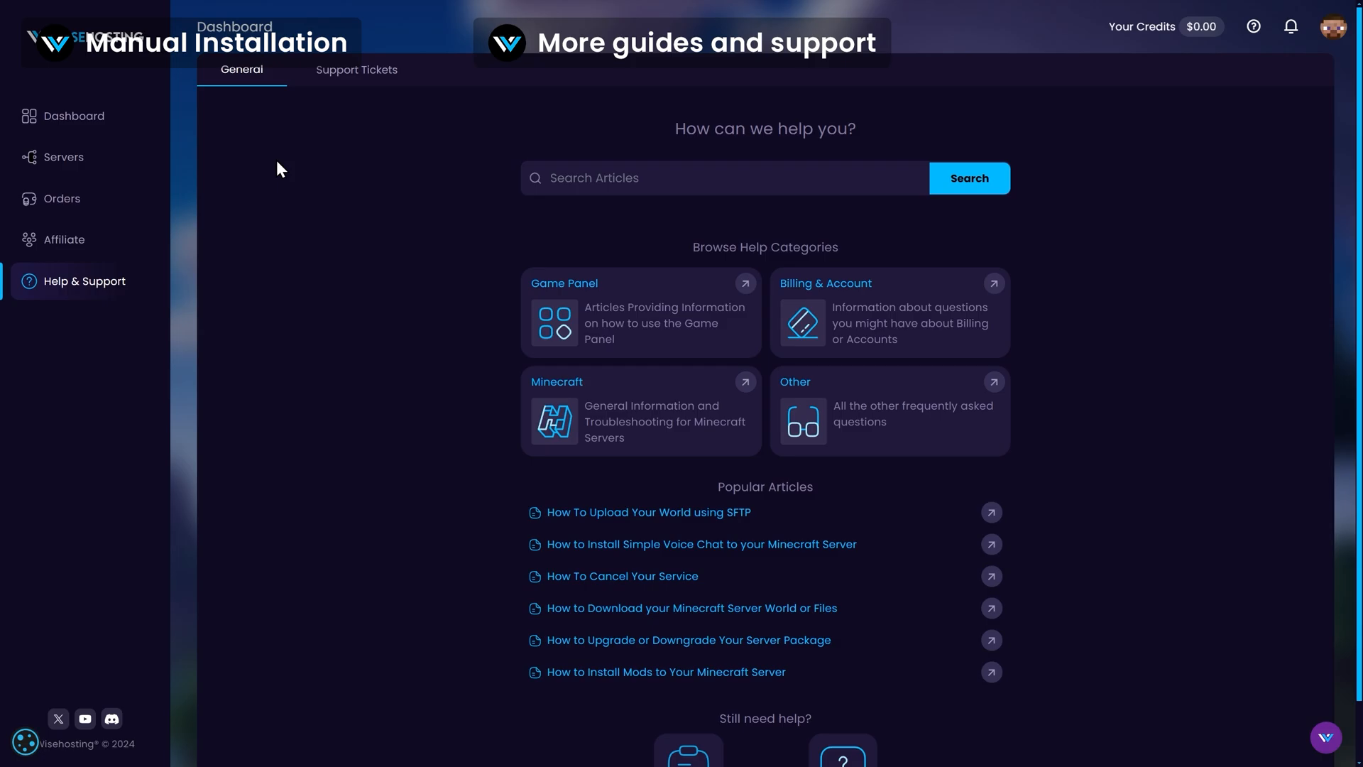
pyautogui.click(355, 70)
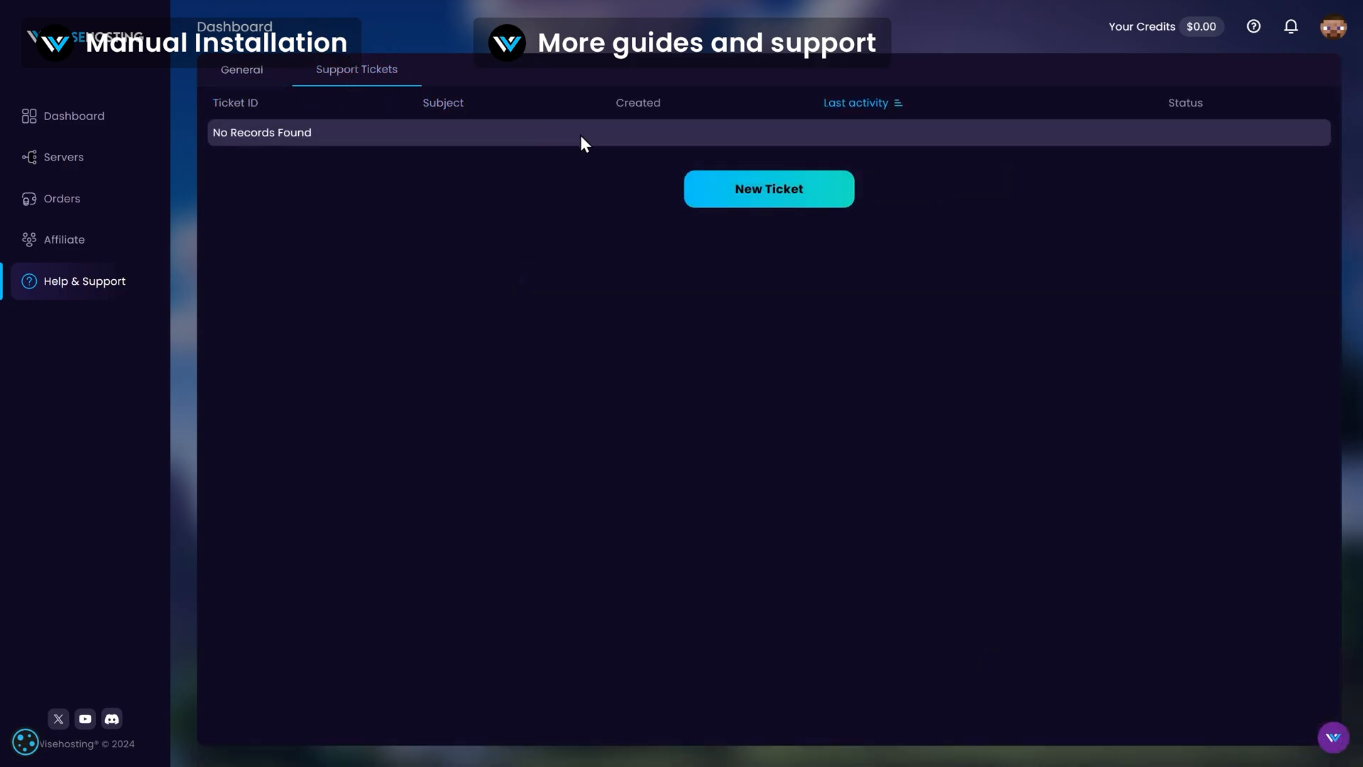